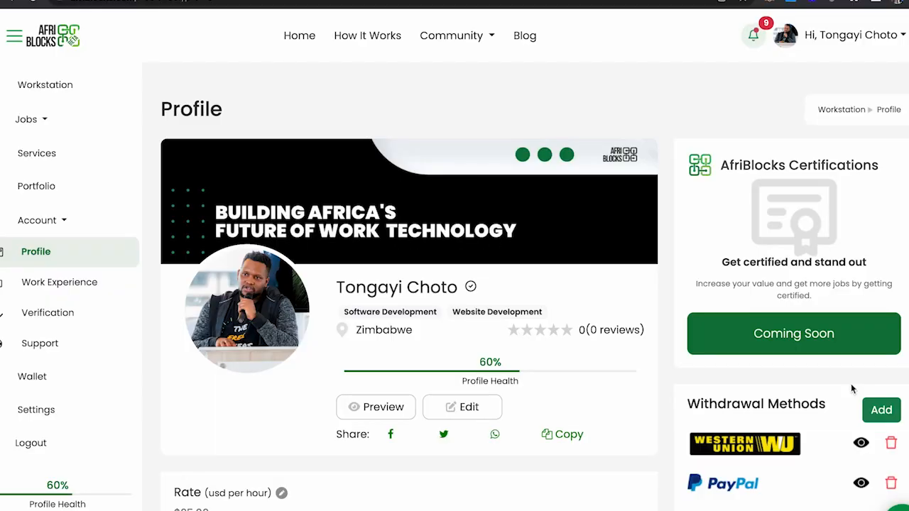
# Start adding a withdrawal method and reach the Choose Withdrawal Method field.
pyautogui.click(881, 410)
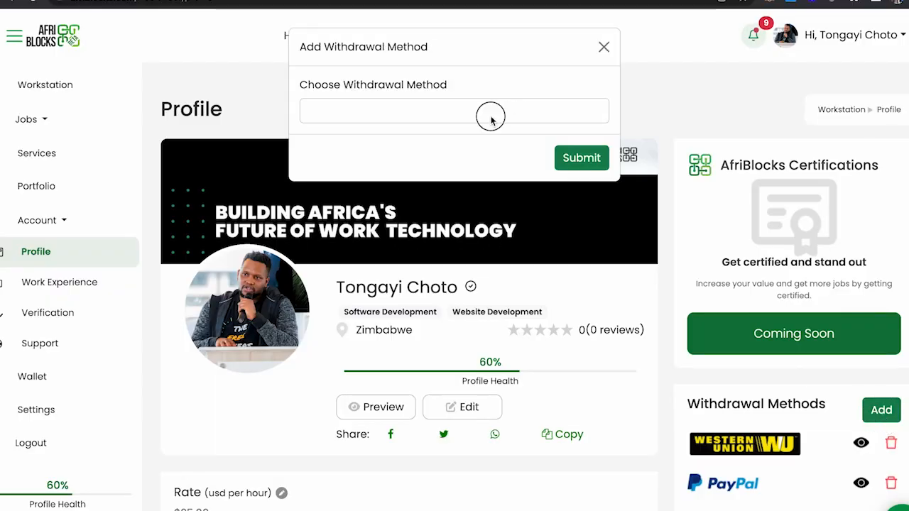
pyautogui.click(455, 111)
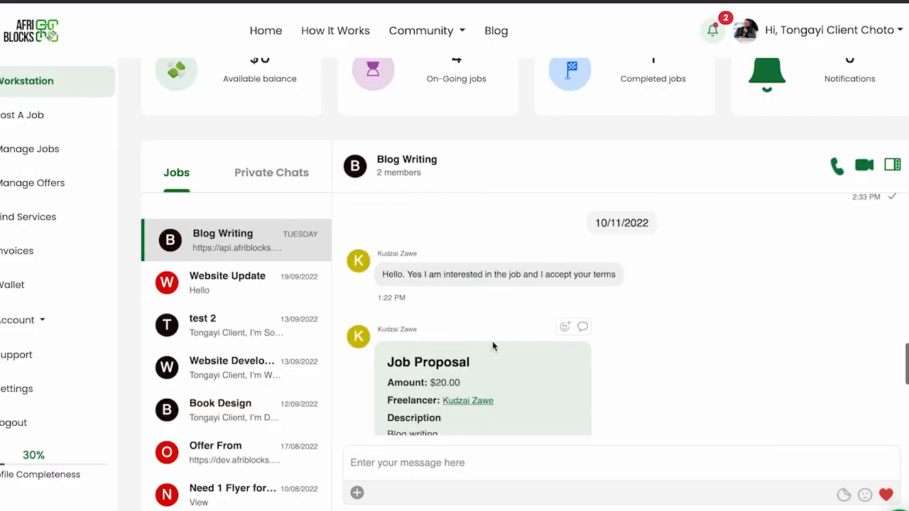
# Review the $20.00 Blog Writing job proposal, then go to the freelancer's profile from it.
pyautogui.scroll(-3)
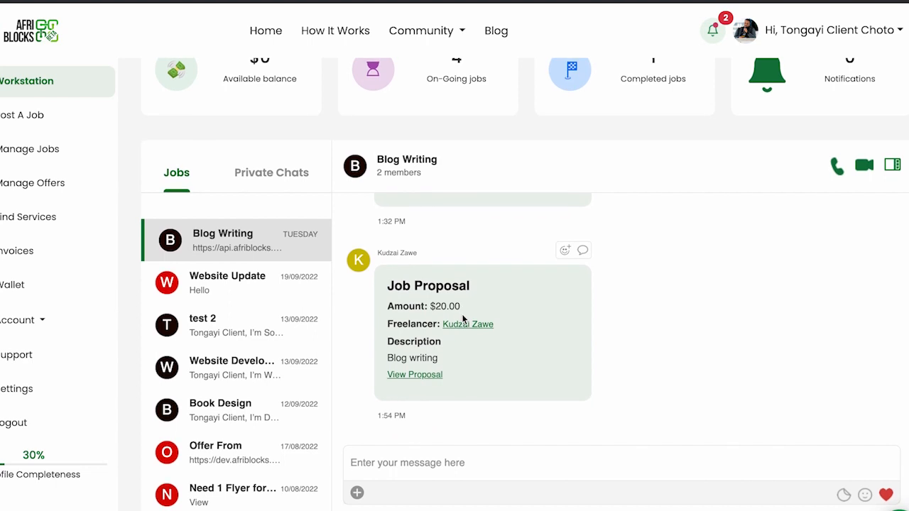
pyautogui.moveTo(418, 381)
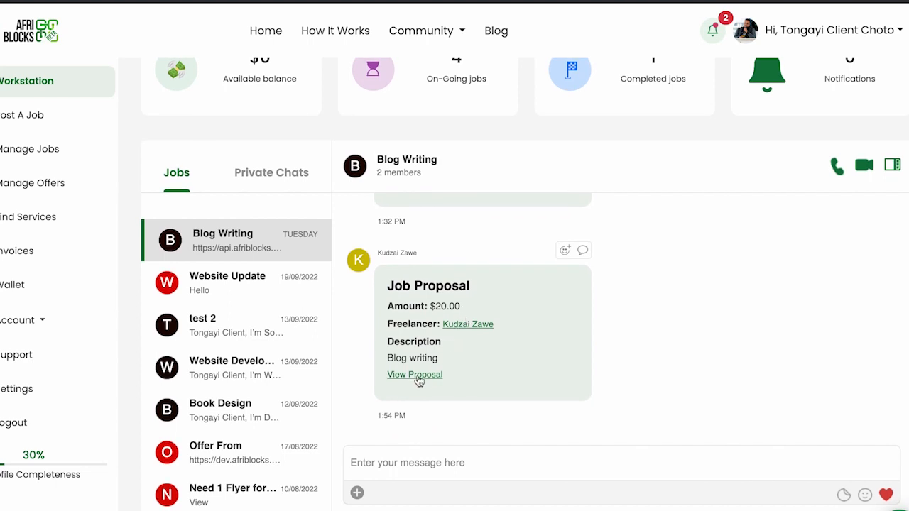
pyautogui.moveTo(460, 324)
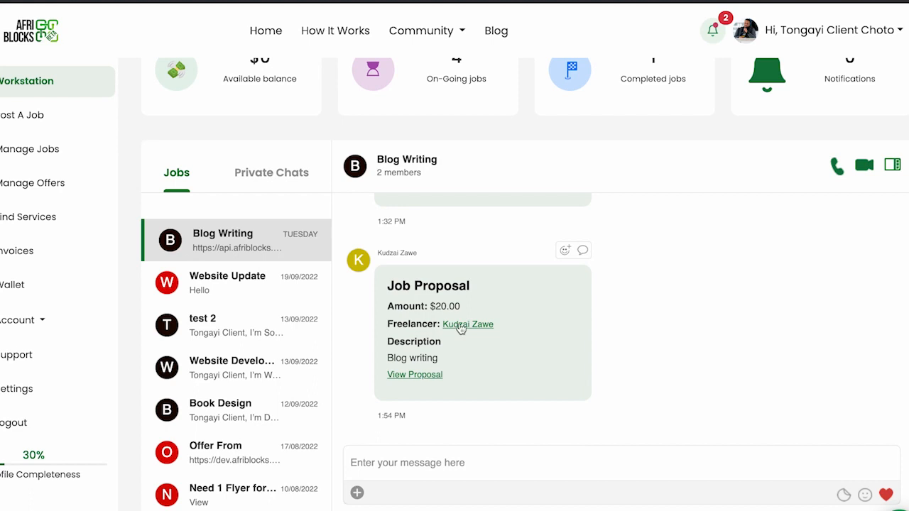
pyautogui.click(468, 324)
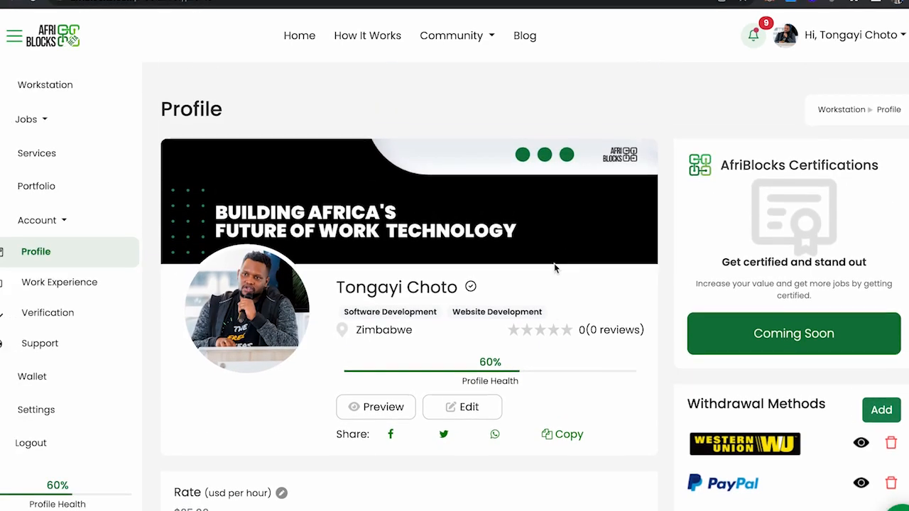
# Preview the public profile showing rate, About section and the contact form.
pyautogui.click(375, 406)
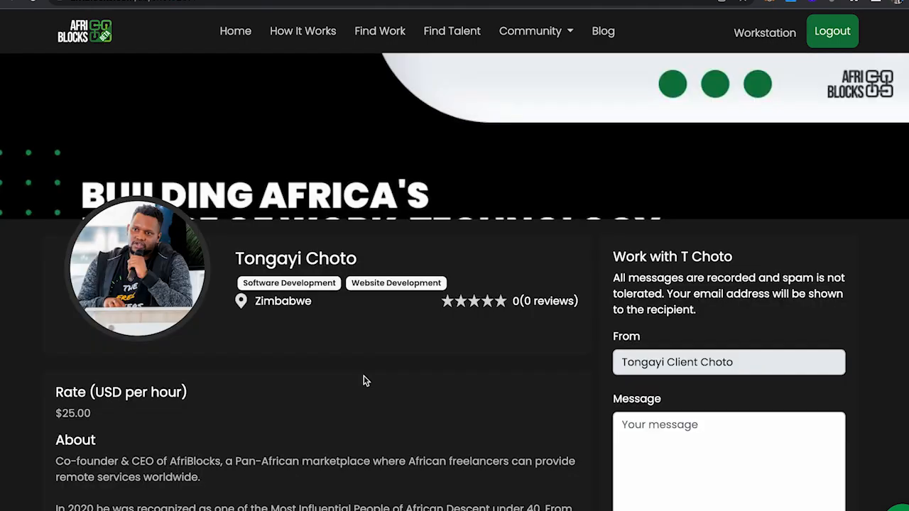
pyautogui.scroll(-3)
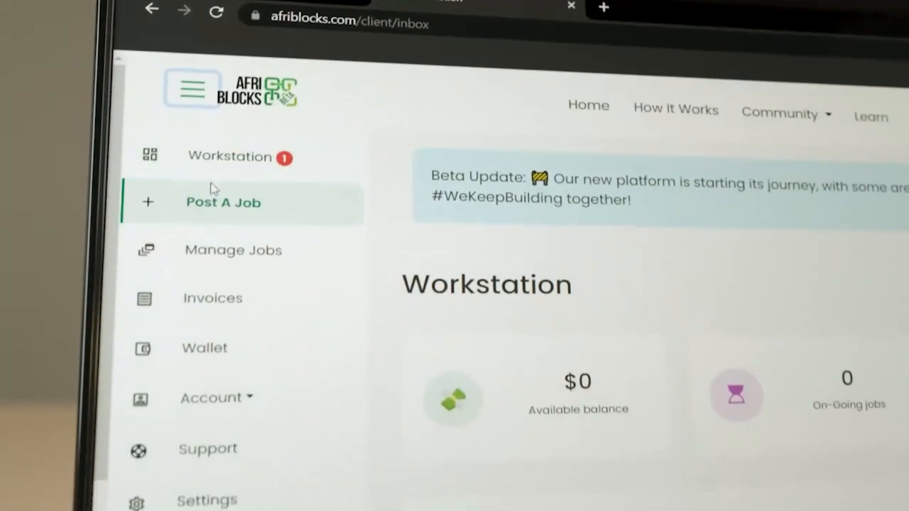
pyautogui.scroll(-3)
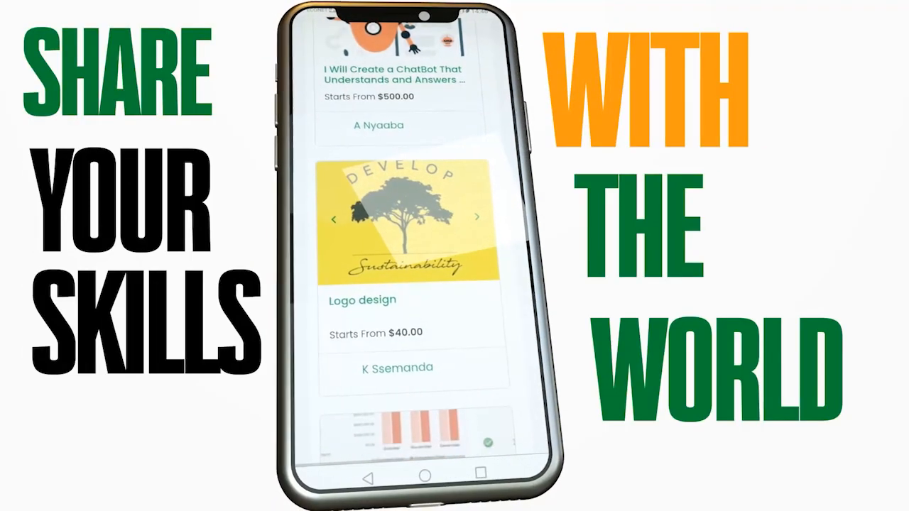
# Scroll the mobile services list past Logo design to Data analysis from $10.00.
pyautogui.scroll(-3)
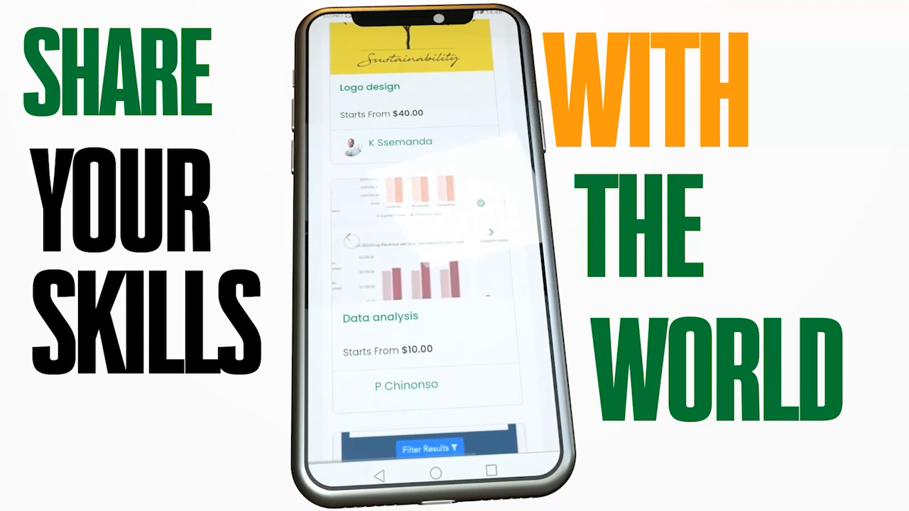